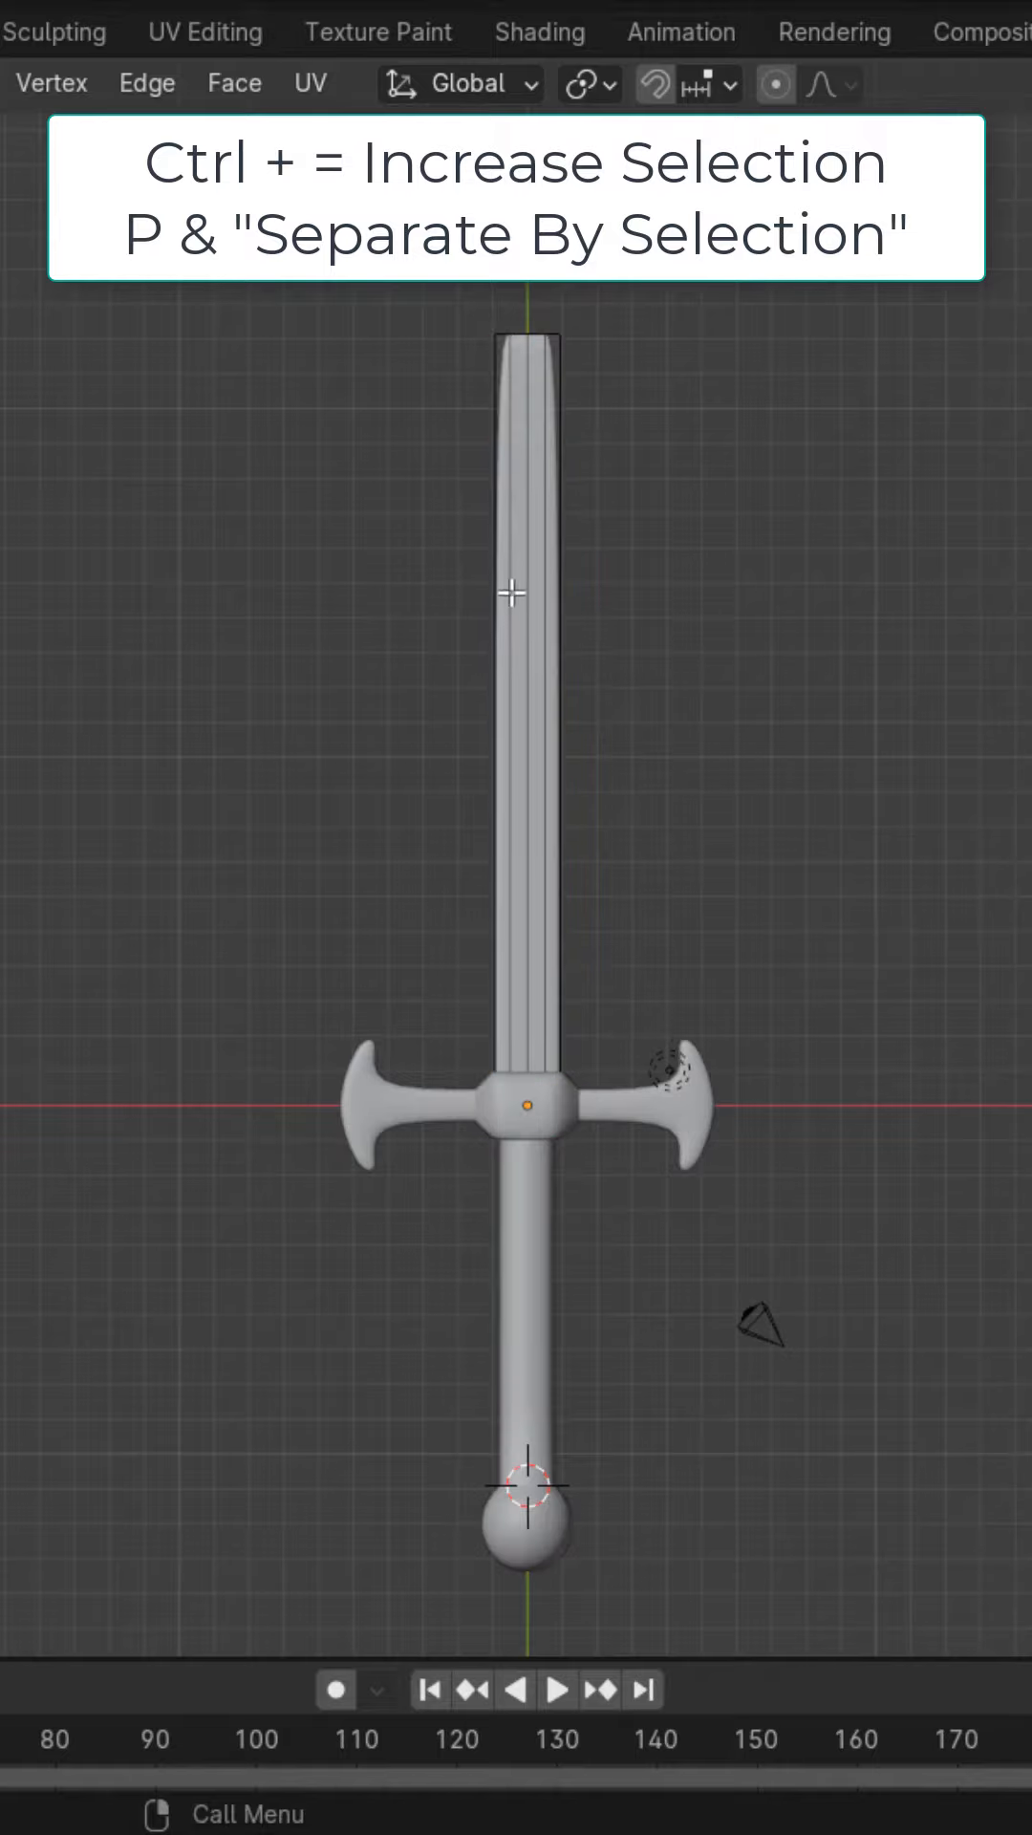
Separate the selected blade geometry into its own object
{"action": "key", "text": "ctrl+r"}
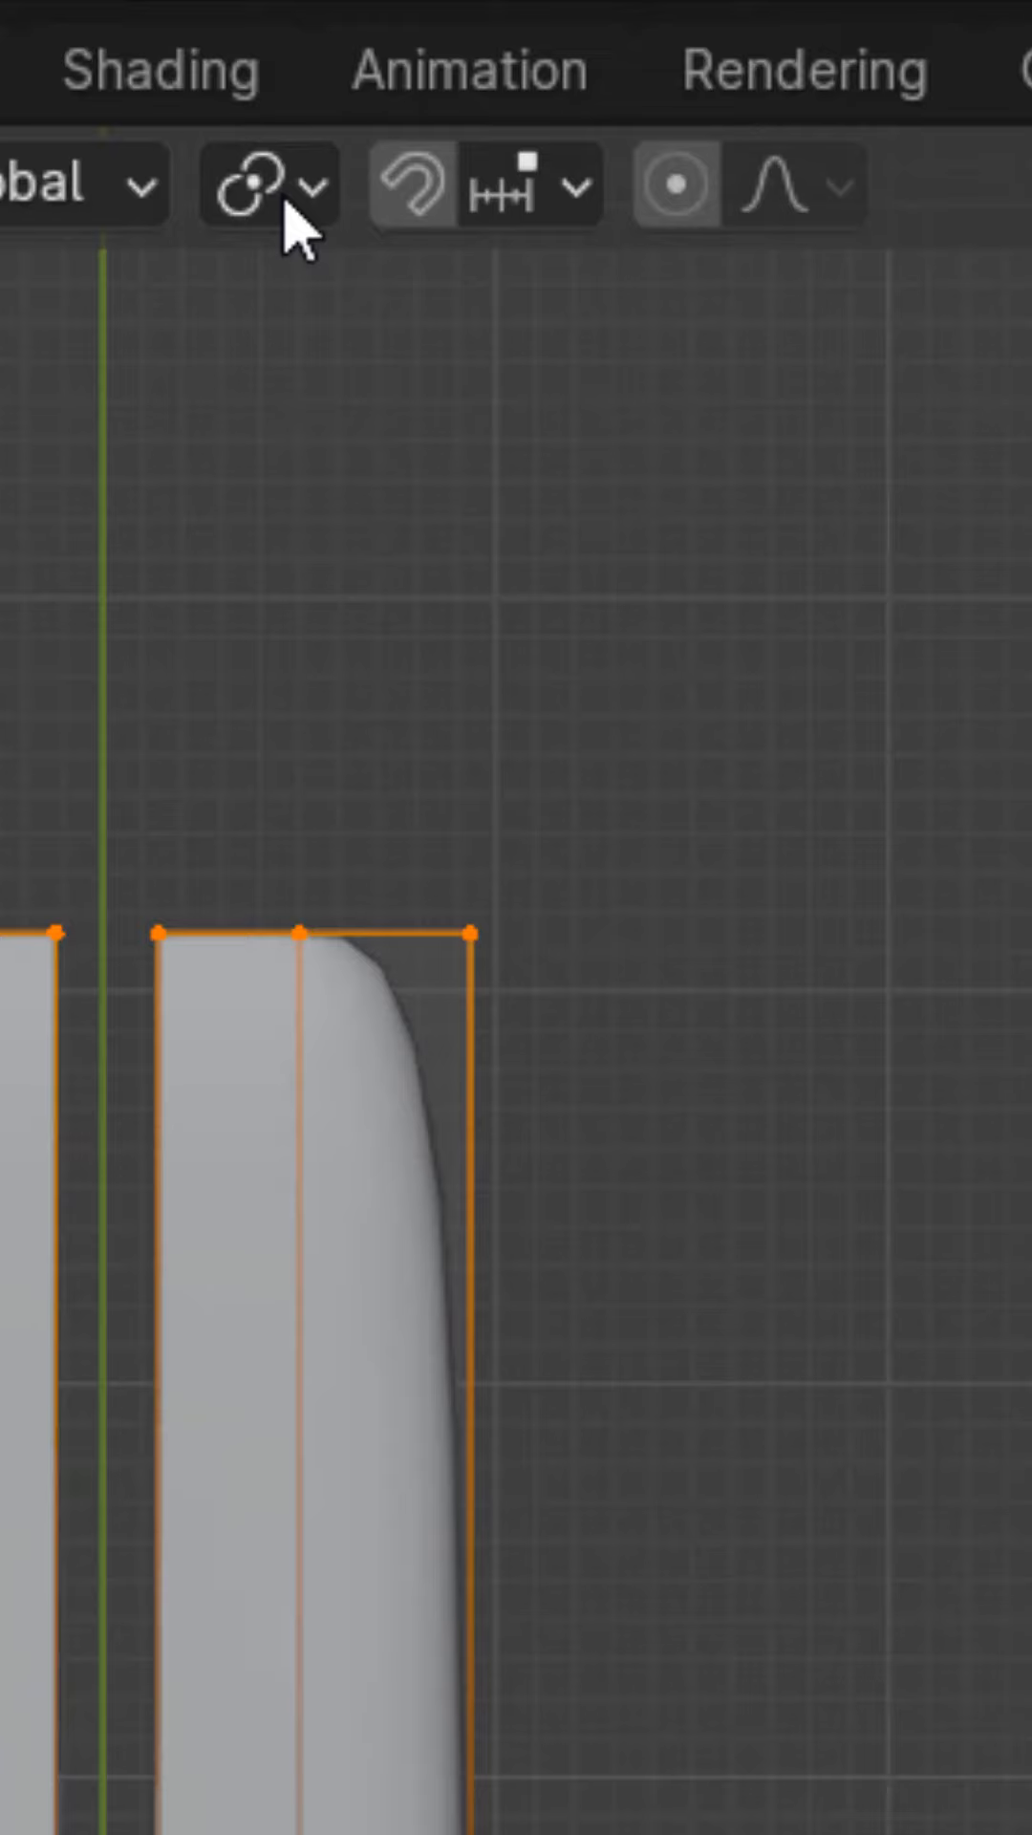
{"action": "mouse_move", "coordinate": [661, 1444]}
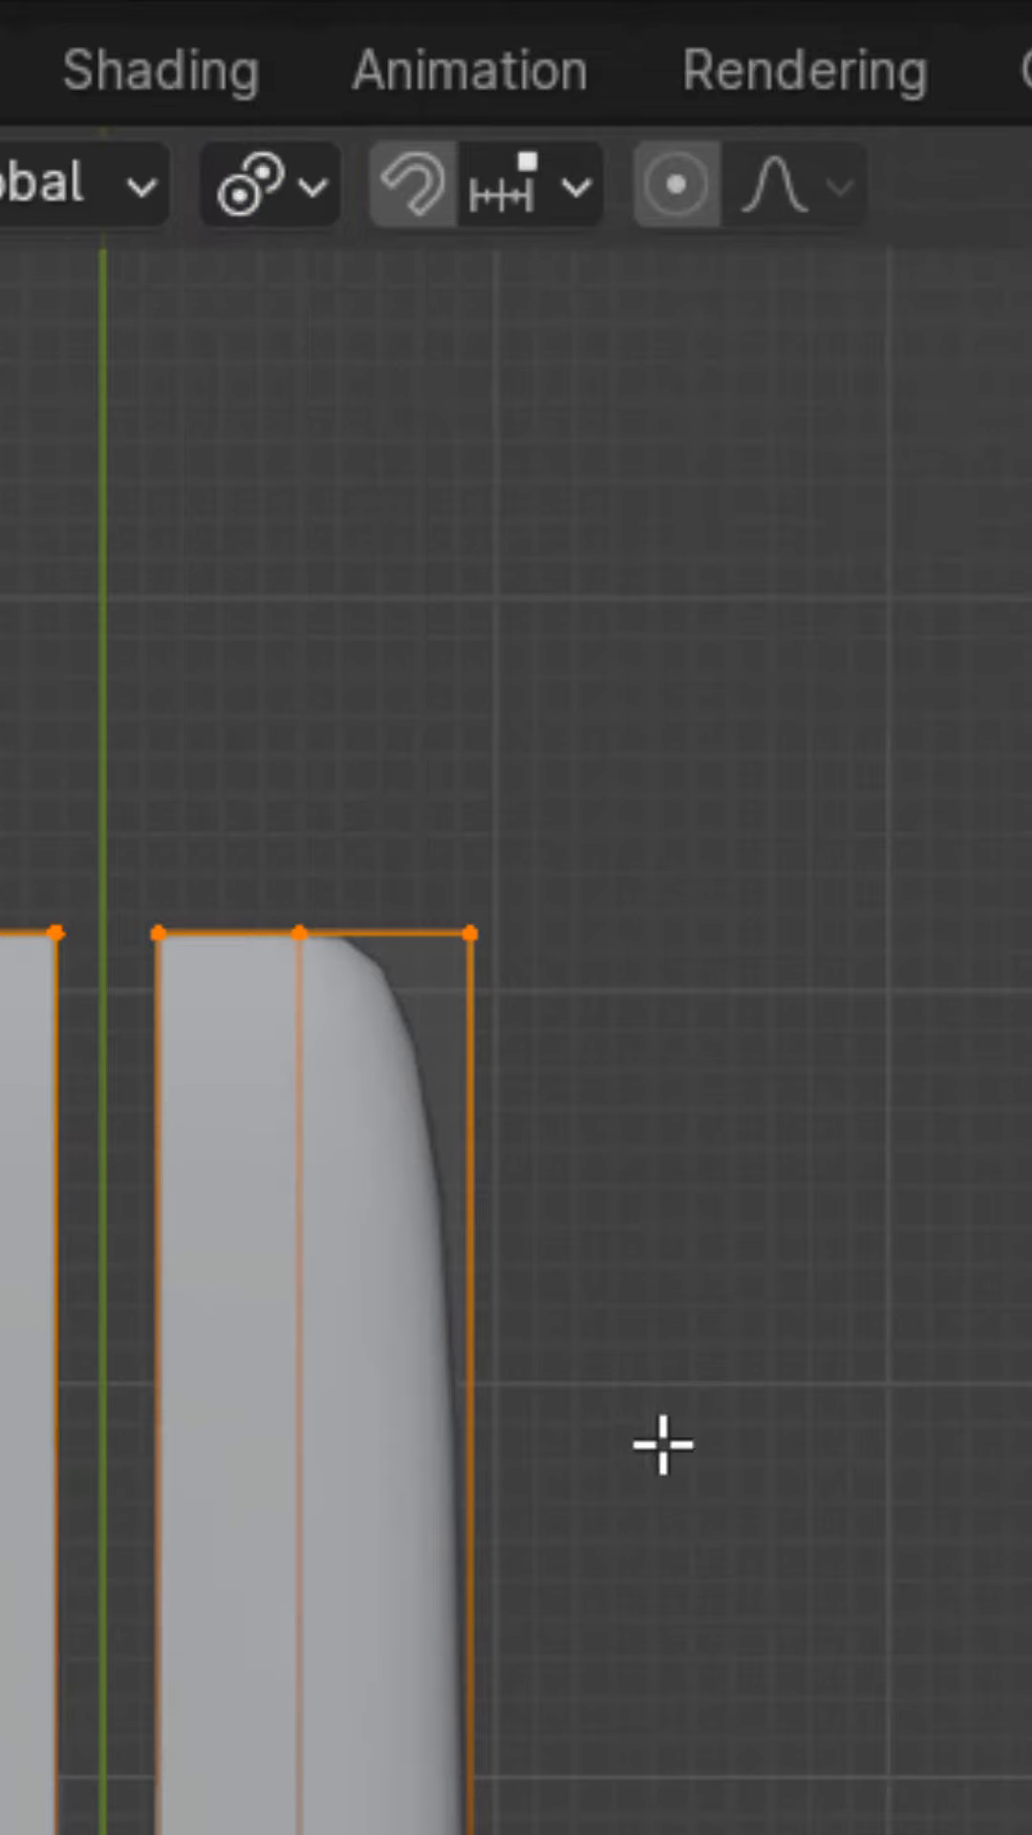
Scale the blade's top vertices with proportional editing pulling nearby geometry
{"action": "key", "text": "s"}
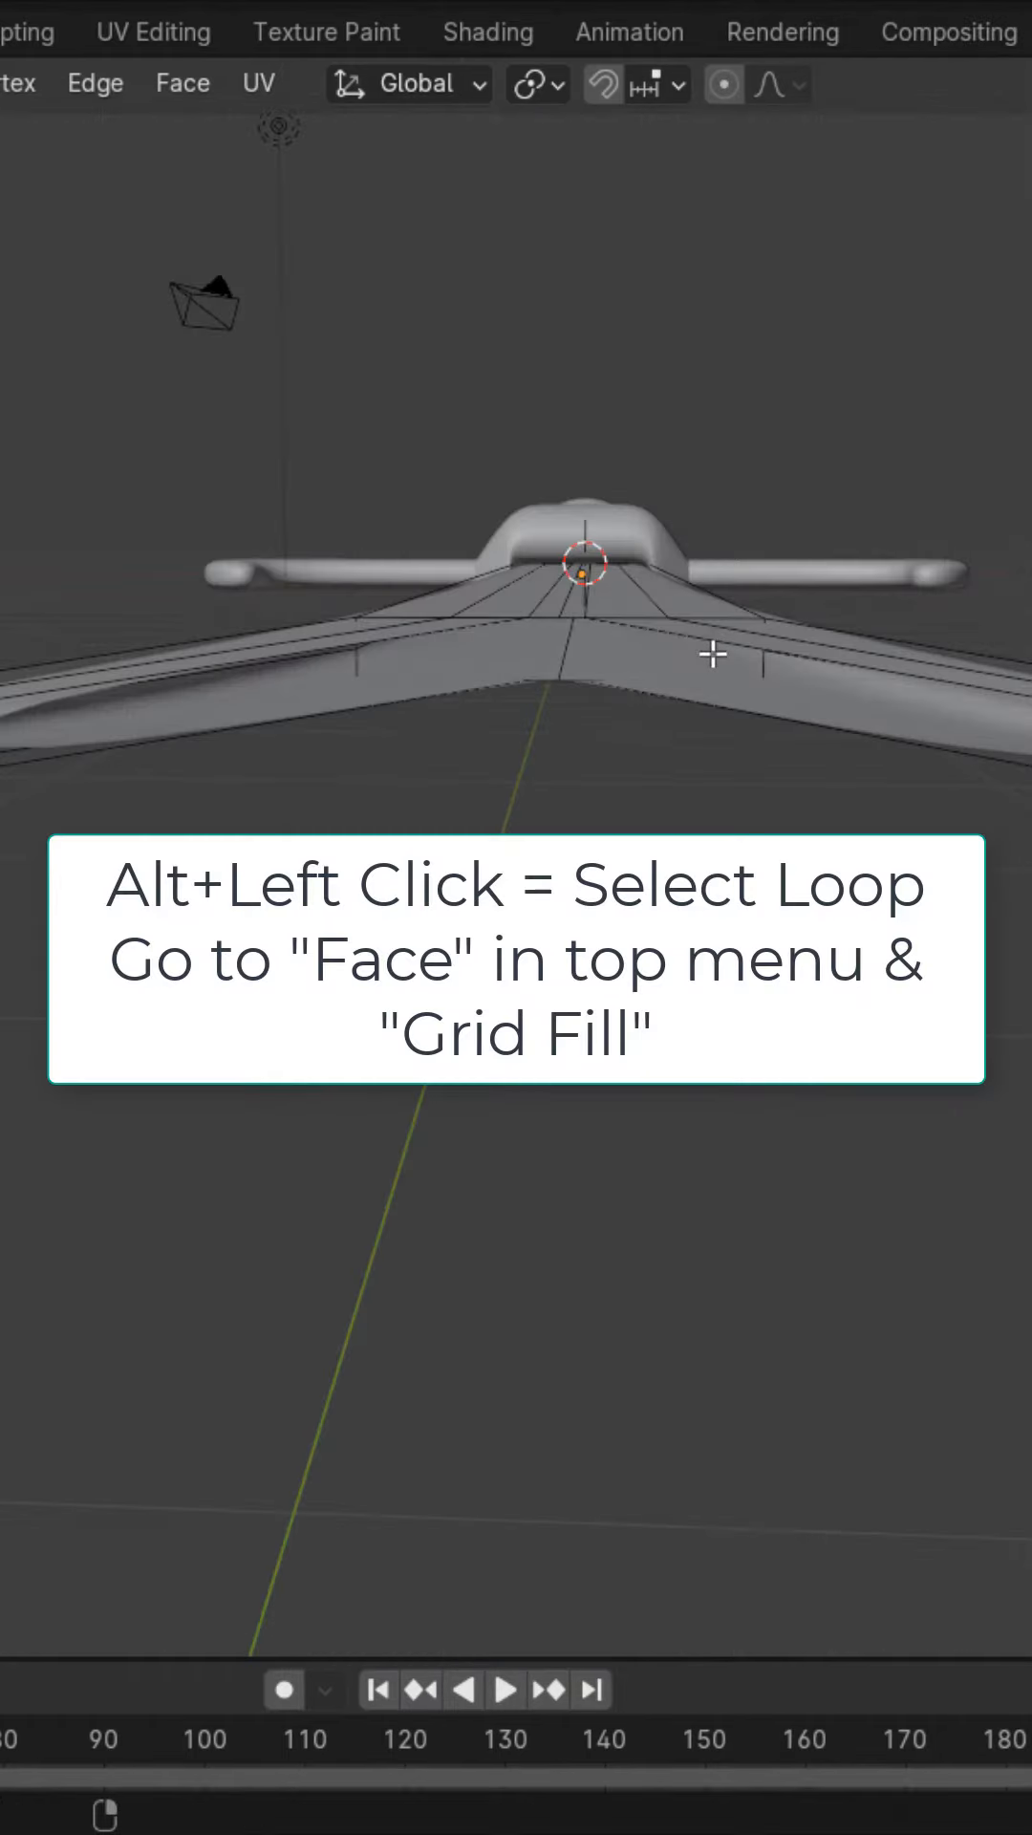
Grid Fill the blade's open end, then widen a new middle edge loop along X
{"action": "left_click", "coordinate": [184, 82]}
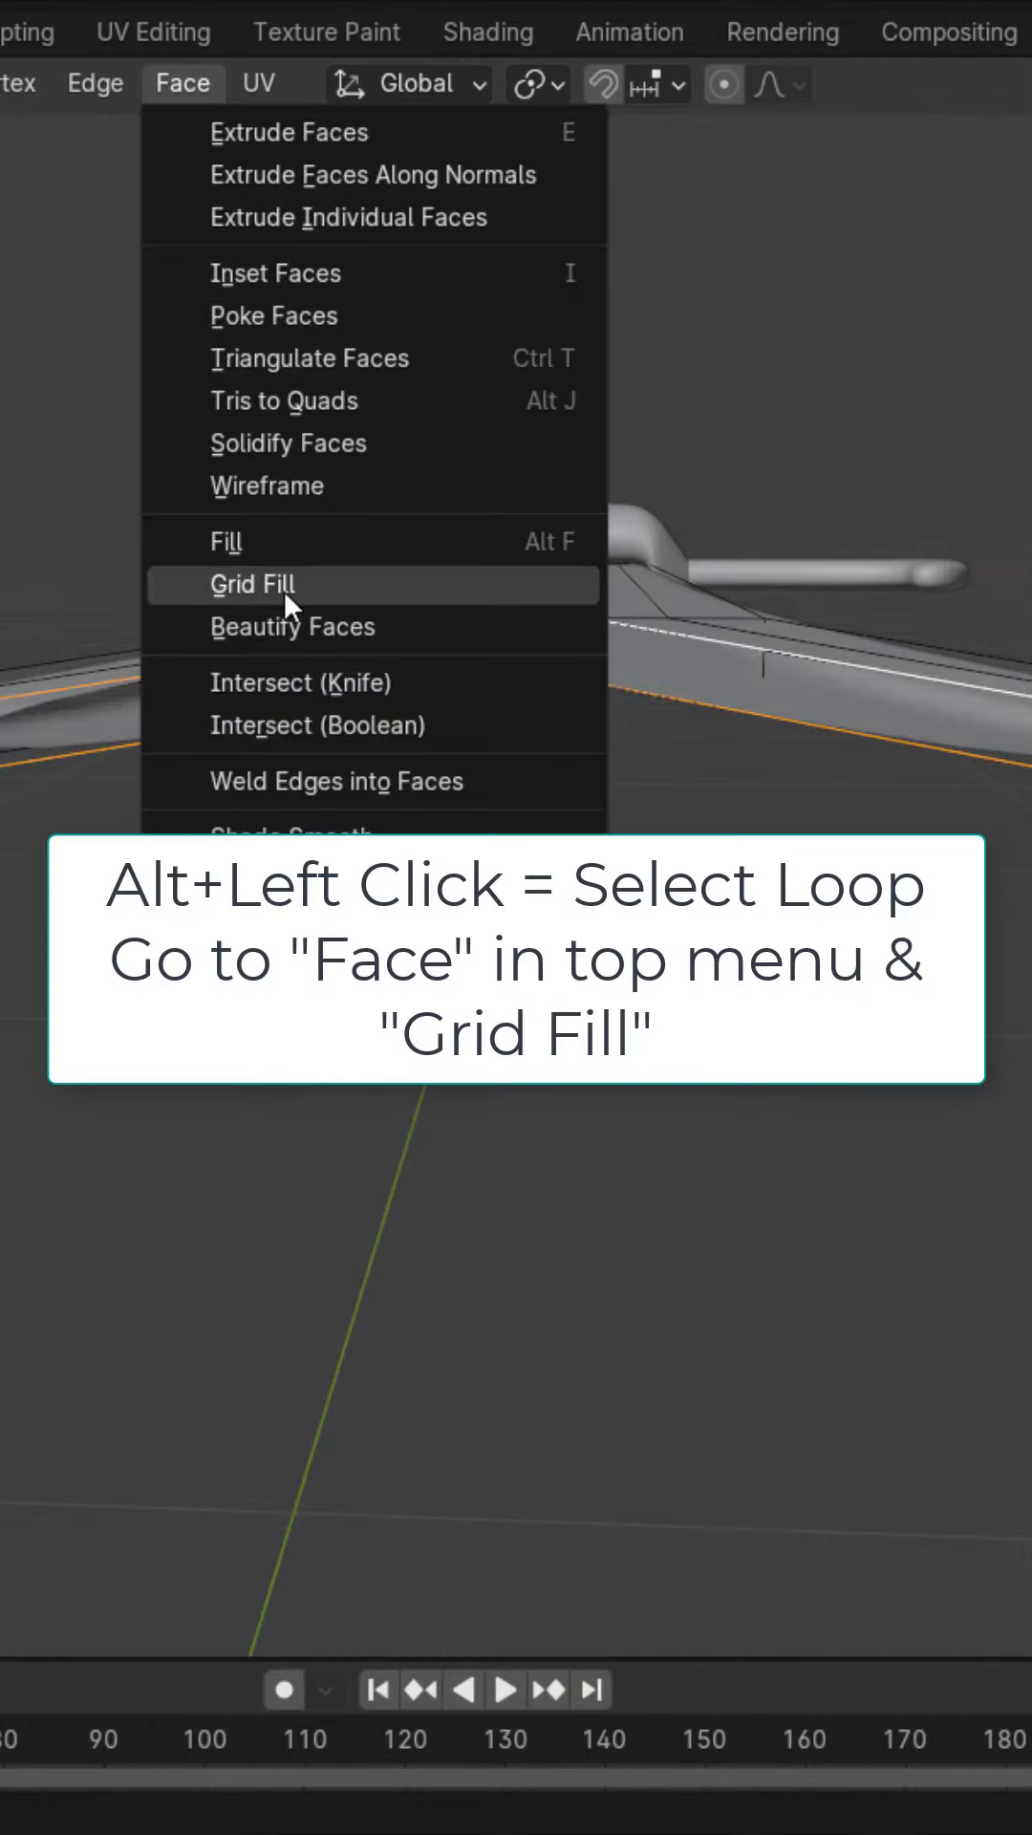
{"action": "left_click", "coordinate": [250, 585]}
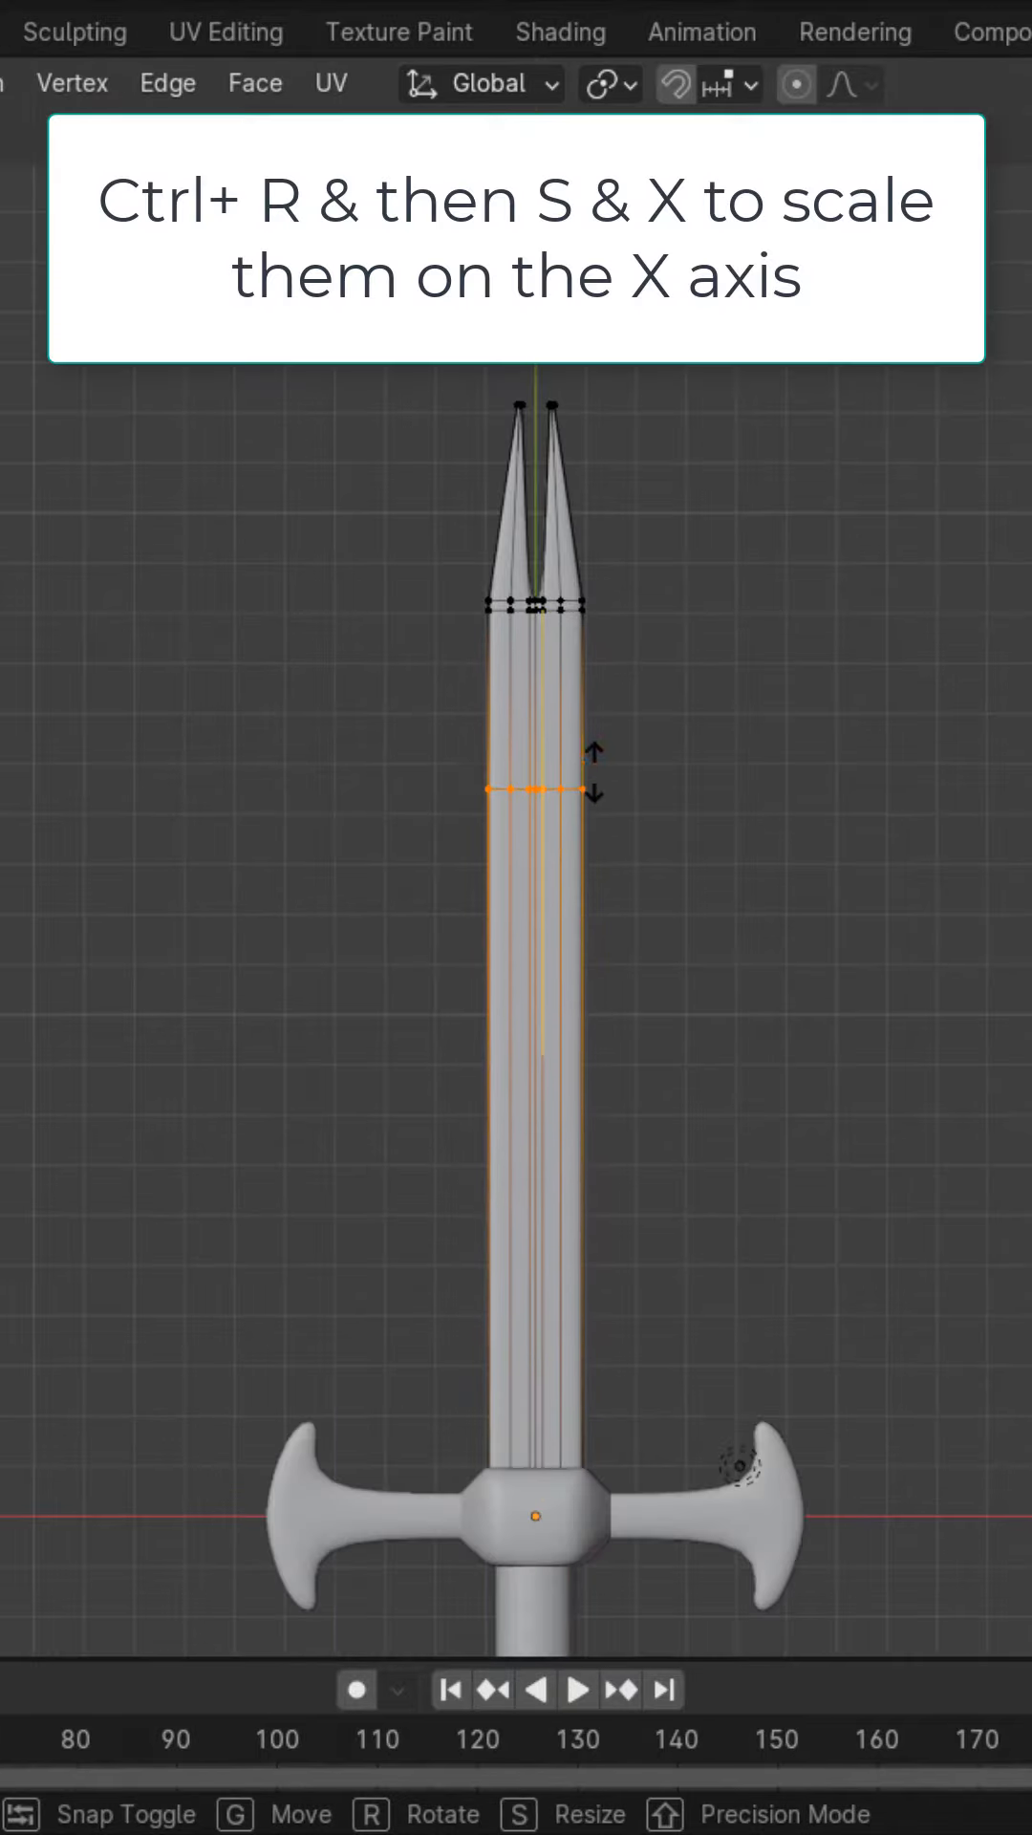
{"action": "key", "text": "s"}
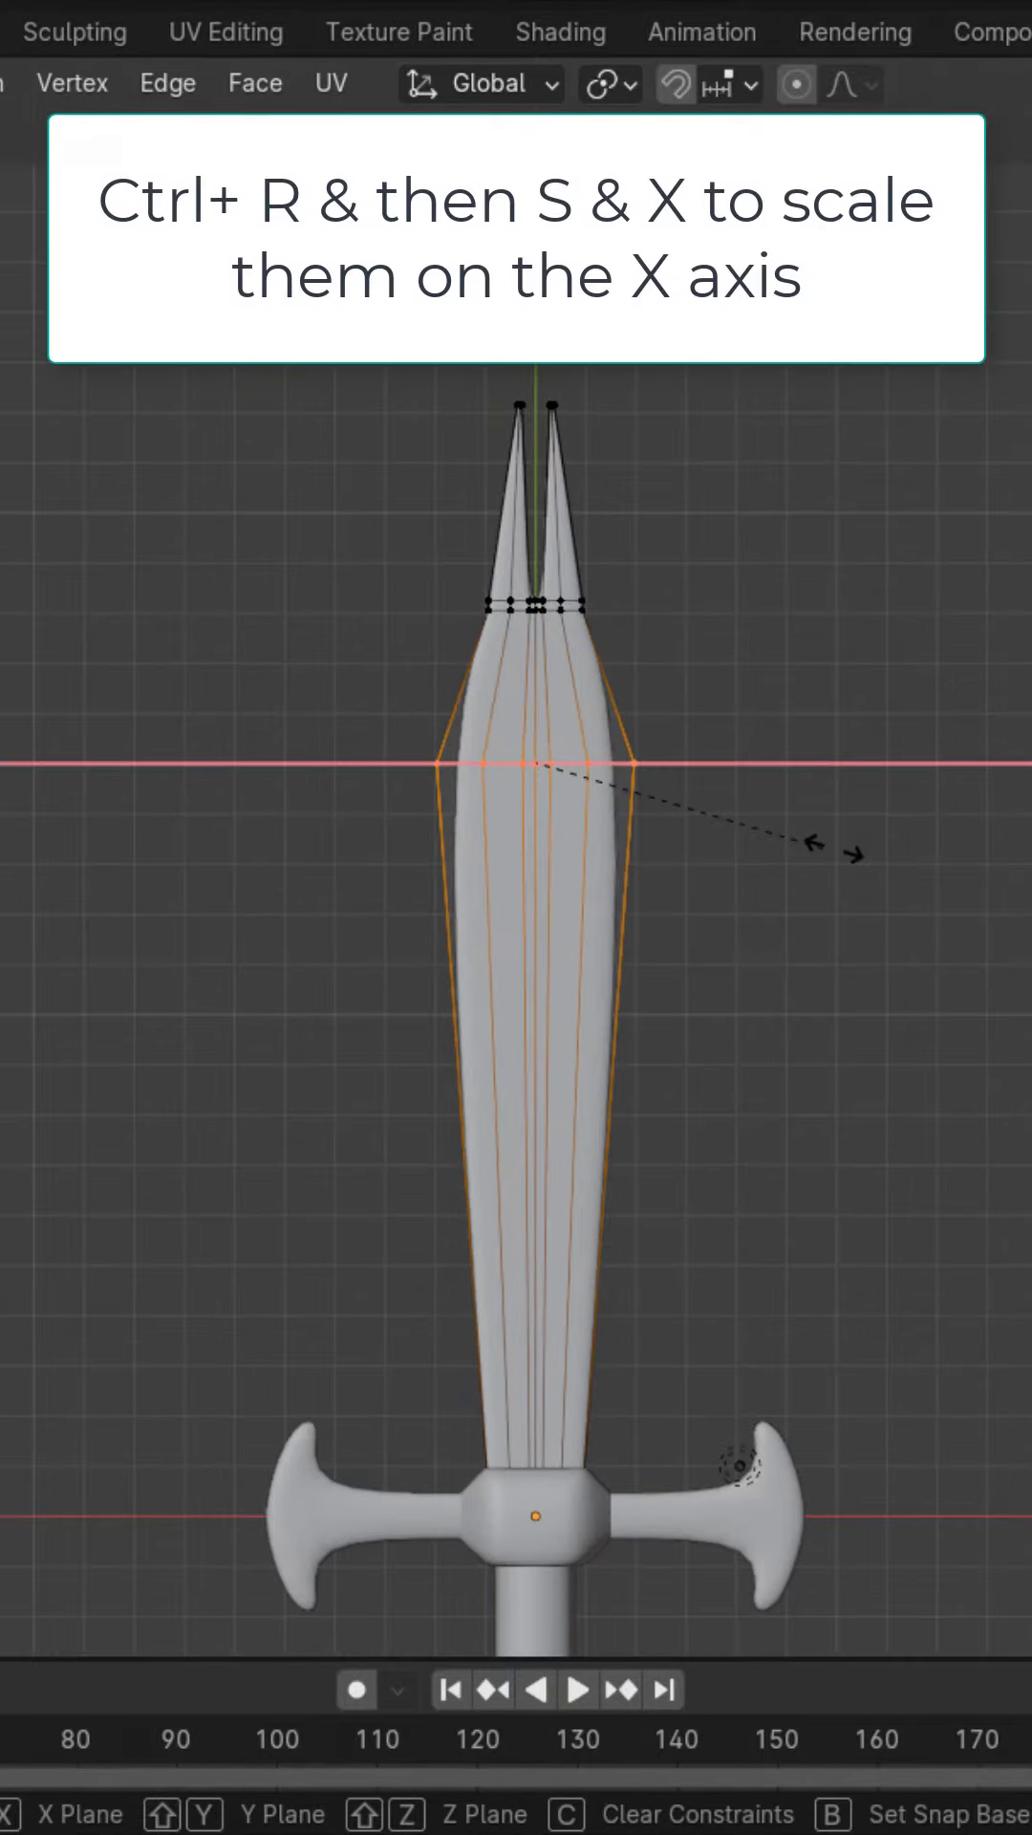